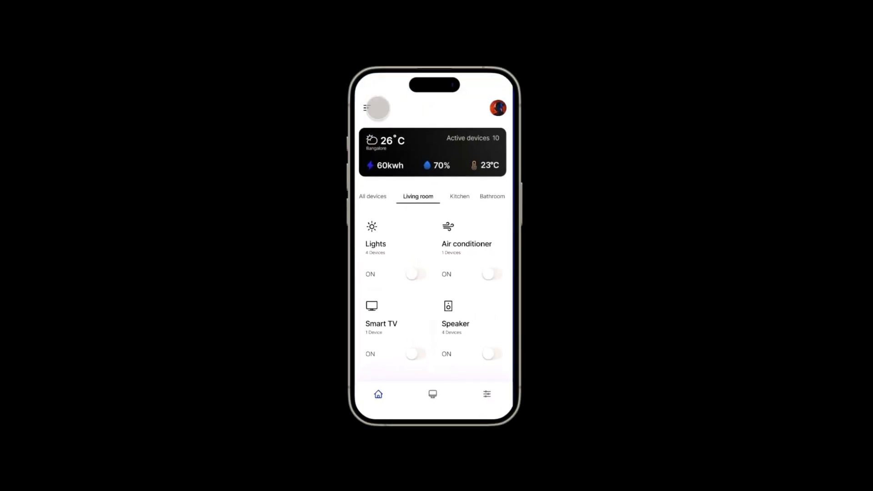
Open and then close the side menu in the smart-home prototype preview
left_click(367, 106)
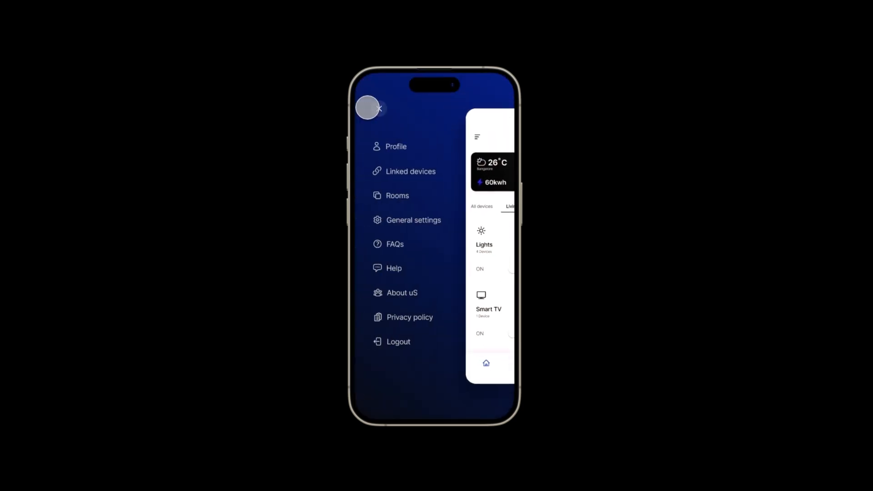
left_click(371, 108)
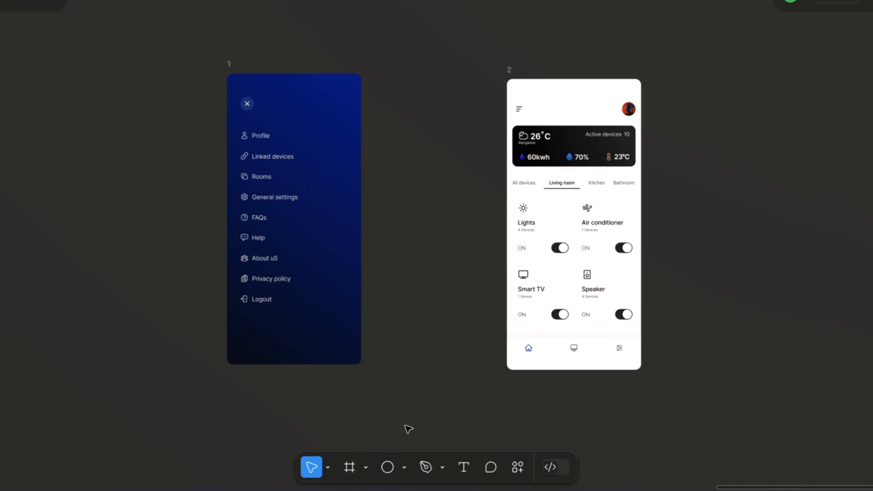
mouse_move(408, 426)
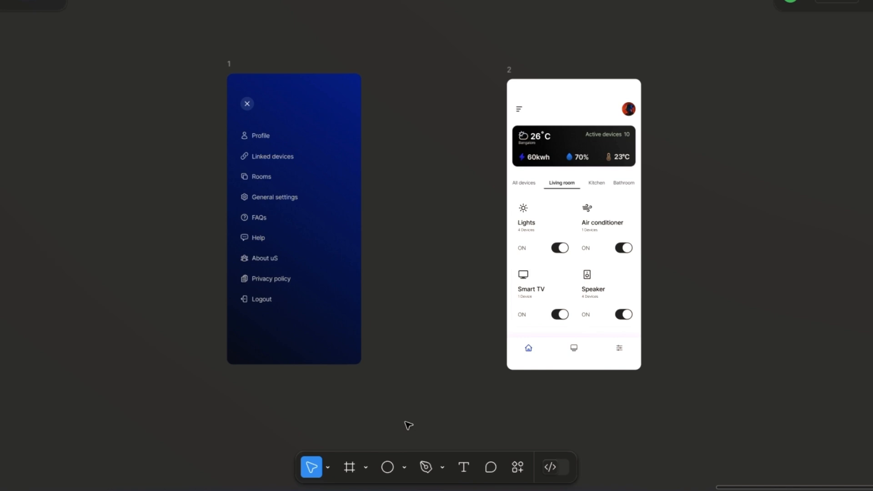
Select frame 2, the home screen frame, for scaling
left_click(574, 223)
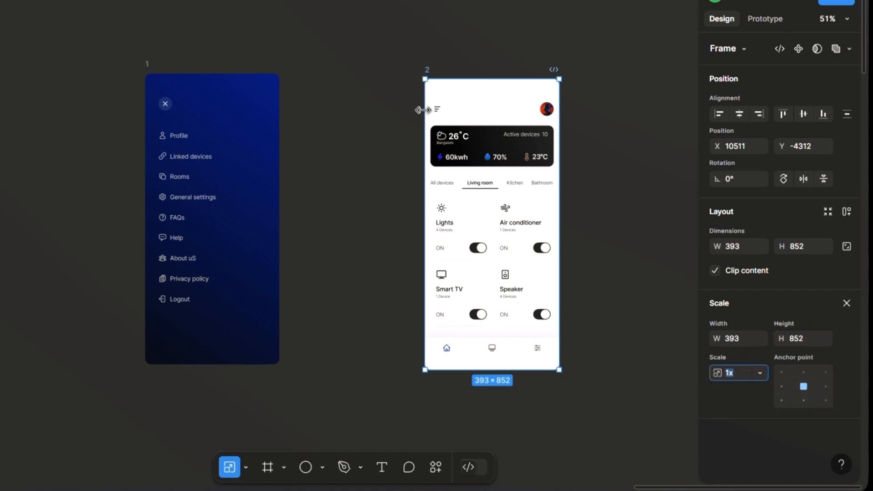
mouse_move(755, 368)
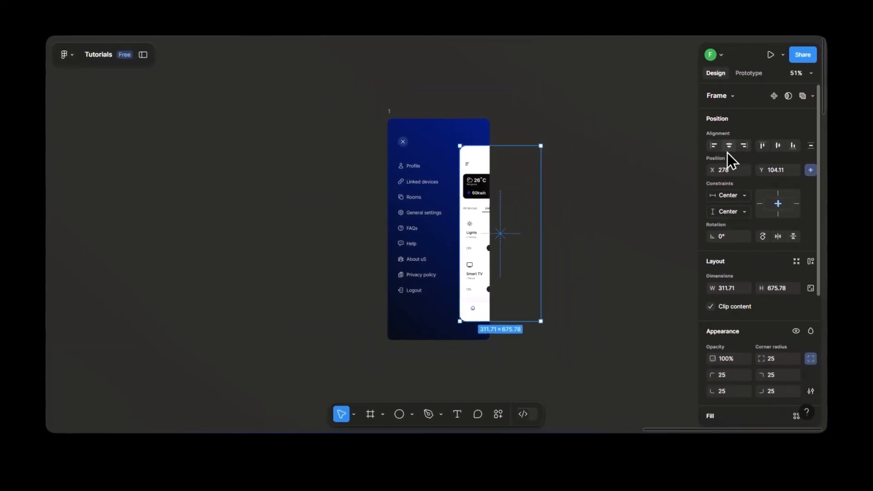
Bring the home screen card inside frame 1 to the front
left_click(778, 146)
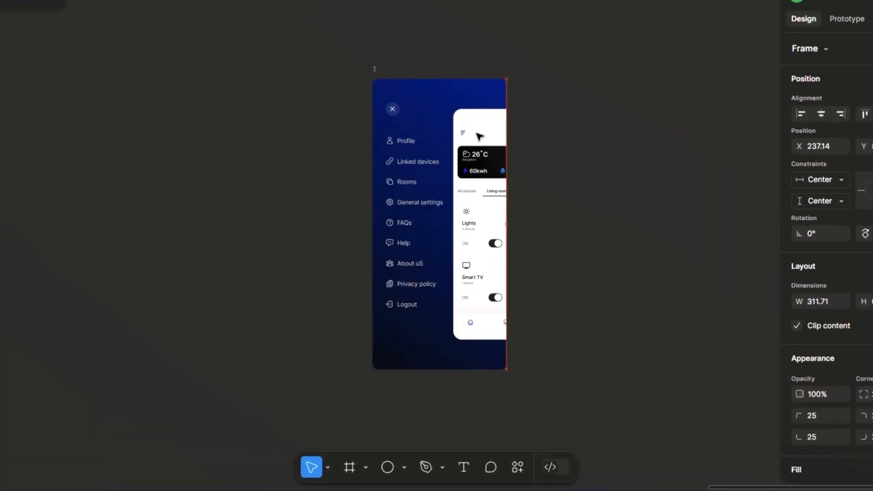
left_click(478, 138)
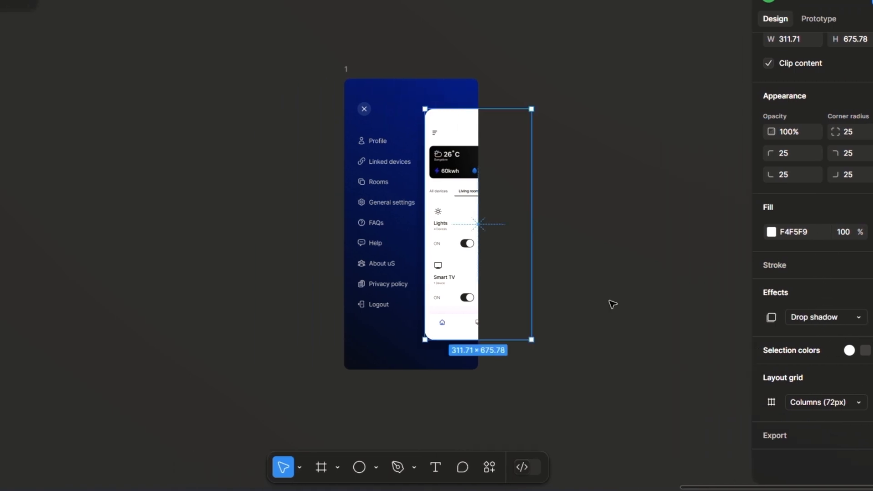
right_click(478, 224)
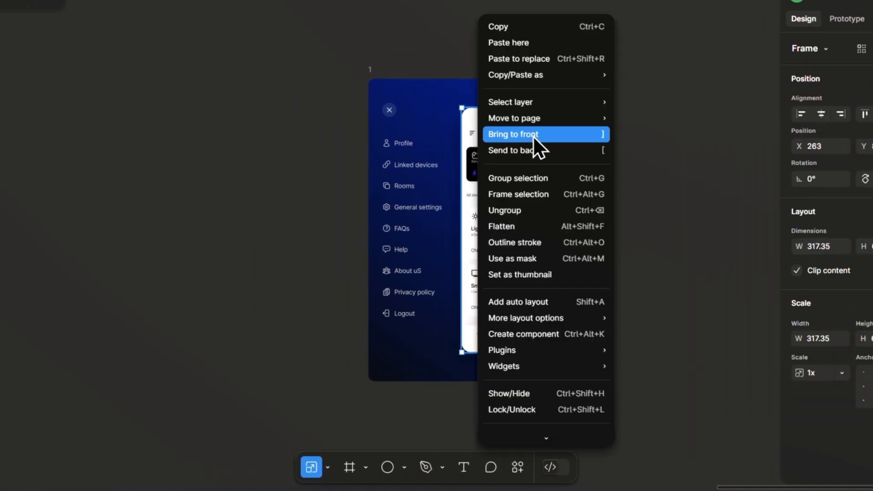
left_click(513, 133)
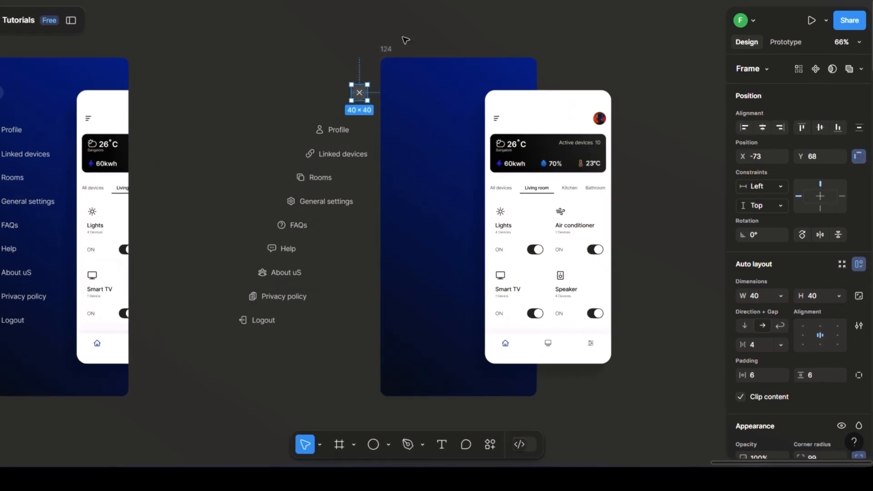
mouse_move(491, 145)
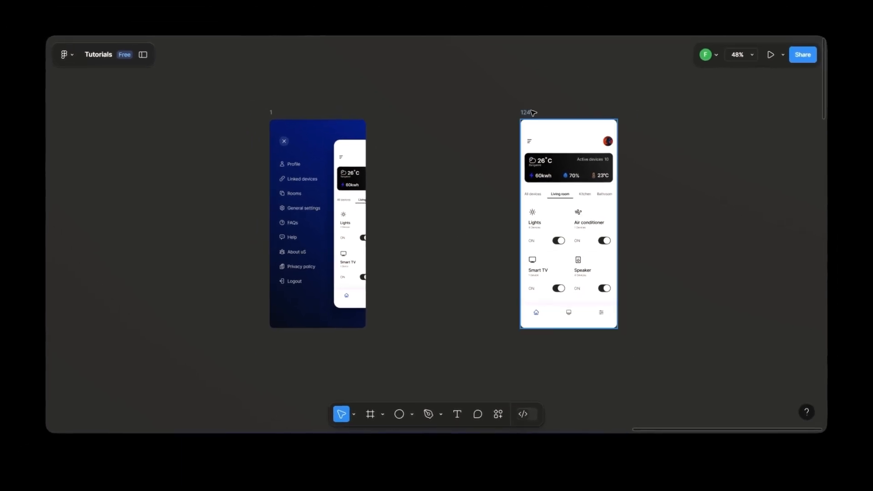
Link the menu icon to frame 1 on tap with Smart animate, Gentle, 800ms
left_click(569, 223)
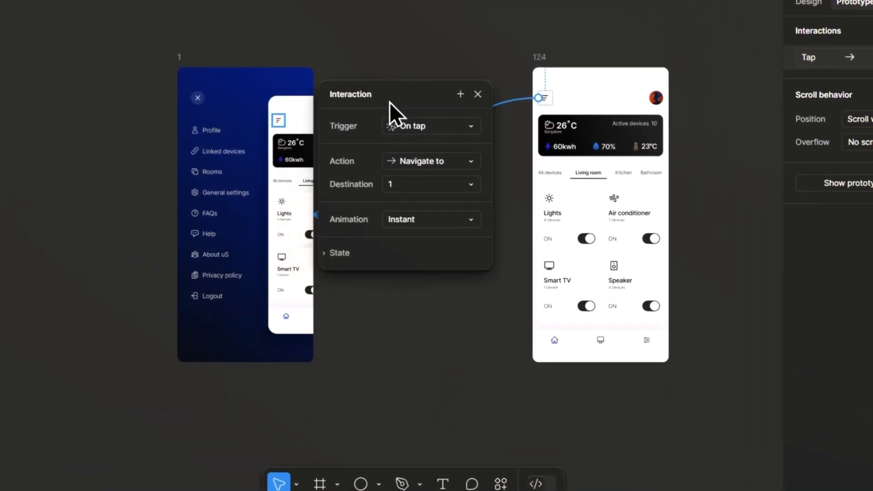
mouse_move(437, 237)
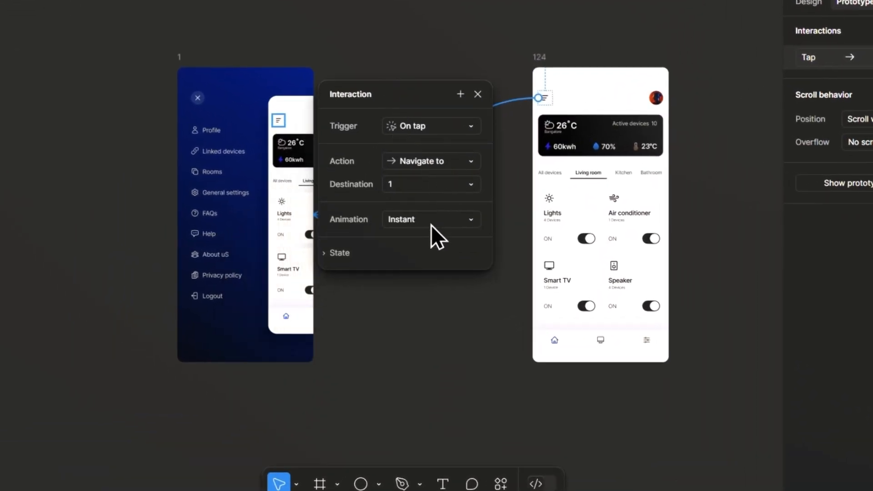
left_click(431, 219)
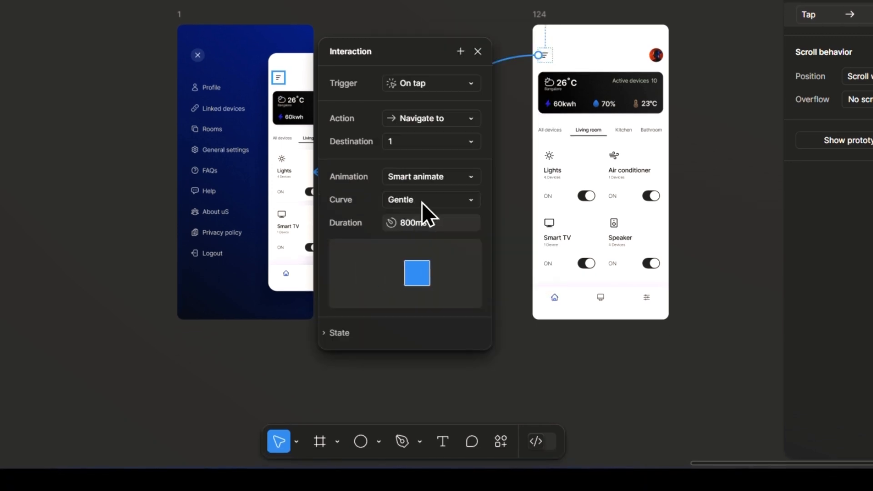
left_click(477, 51)
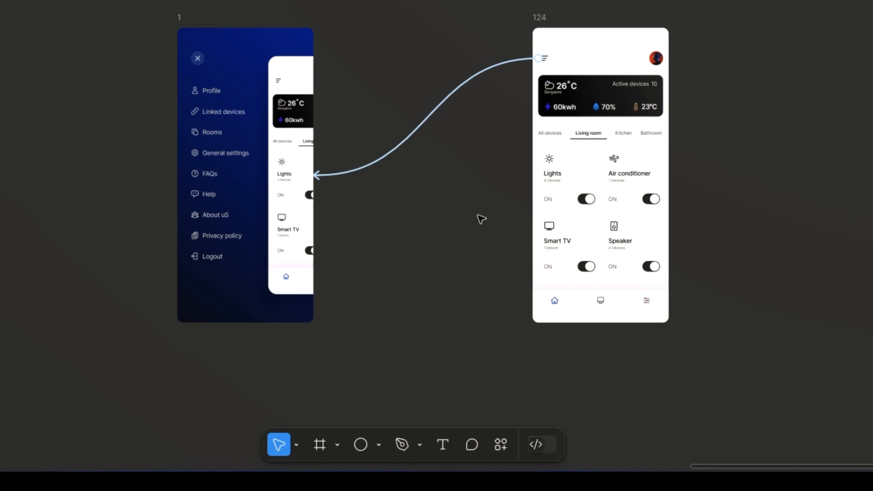
Select the close icon on the side menu frame
left_click(198, 58)
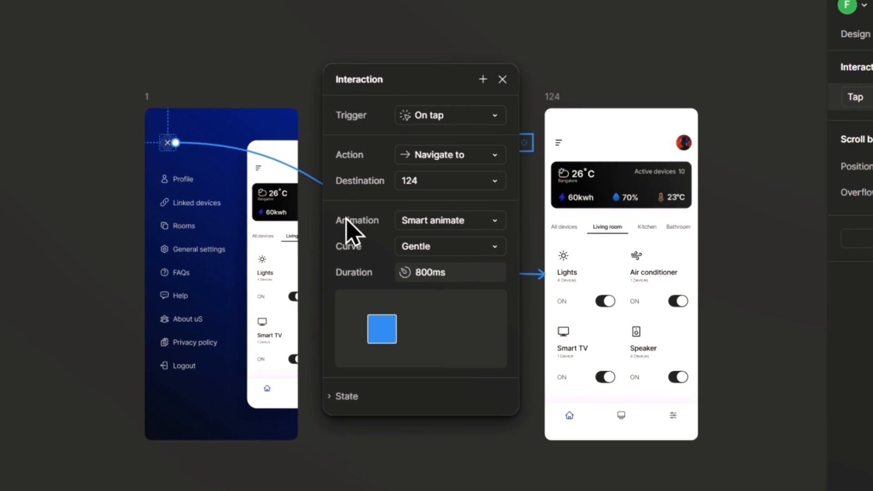
mouse_move(501, 265)
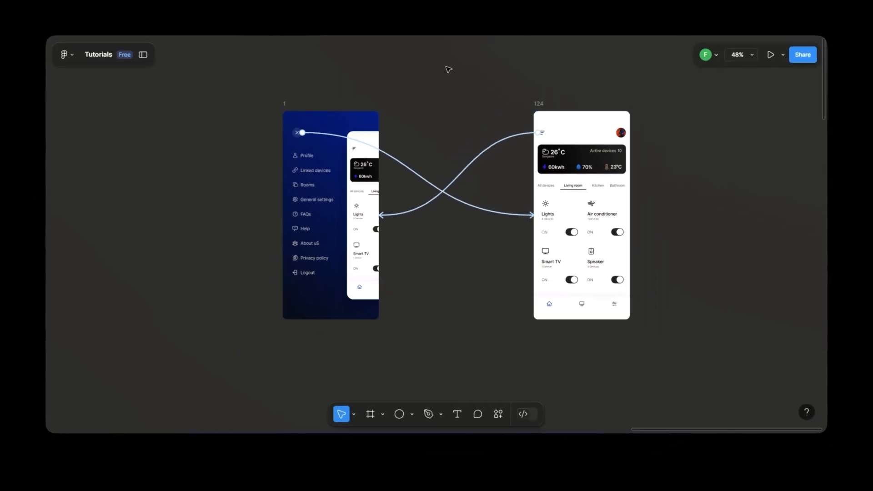
Present the prototype, close the side menu, then reopen it
left_click(772, 54)
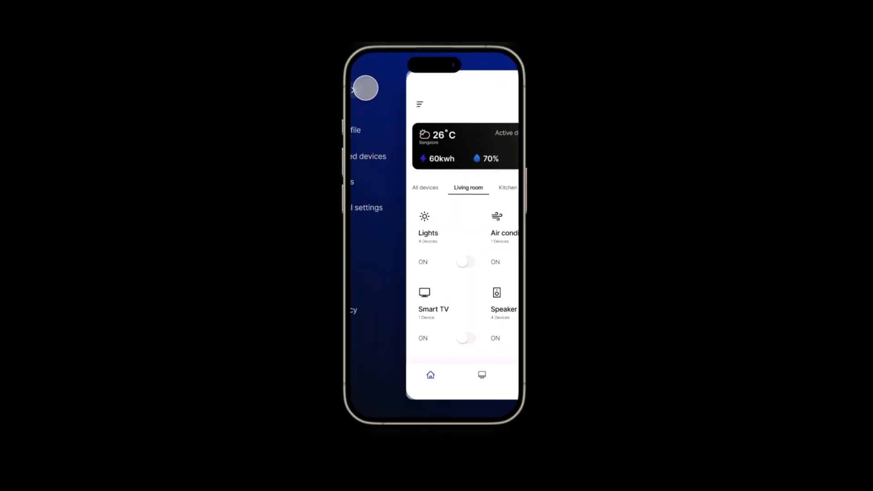
left_click(365, 89)
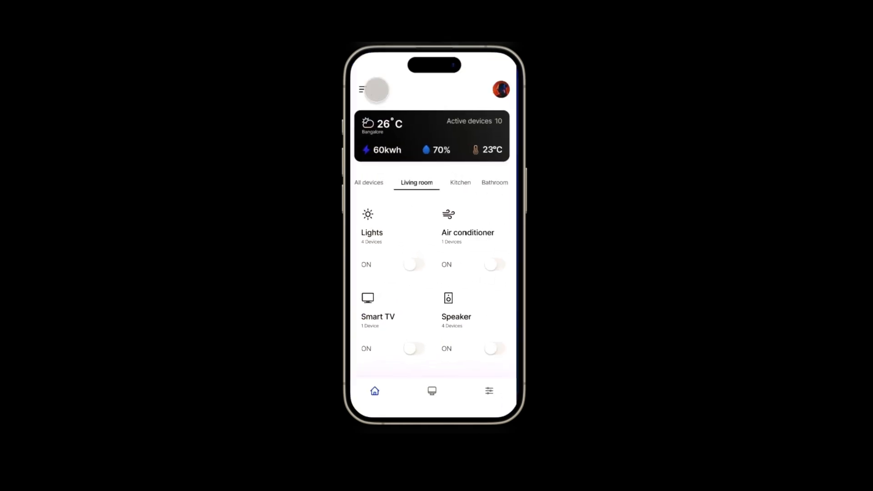
left_click(363, 90)
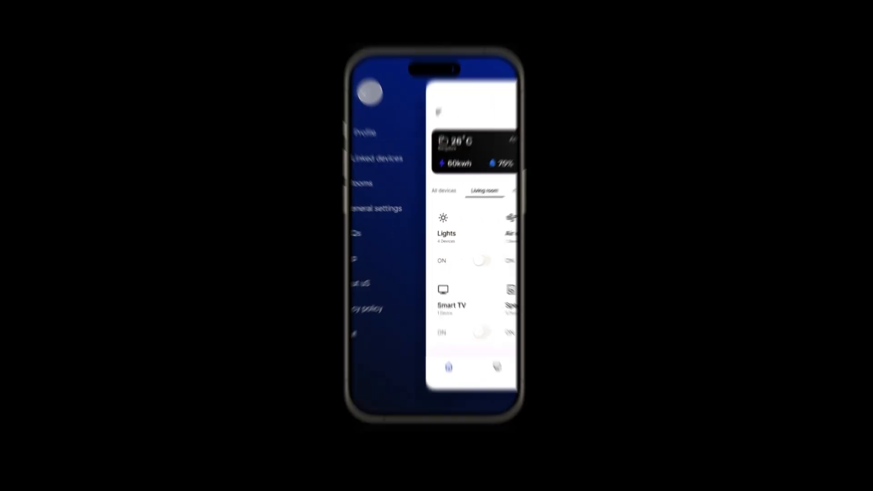